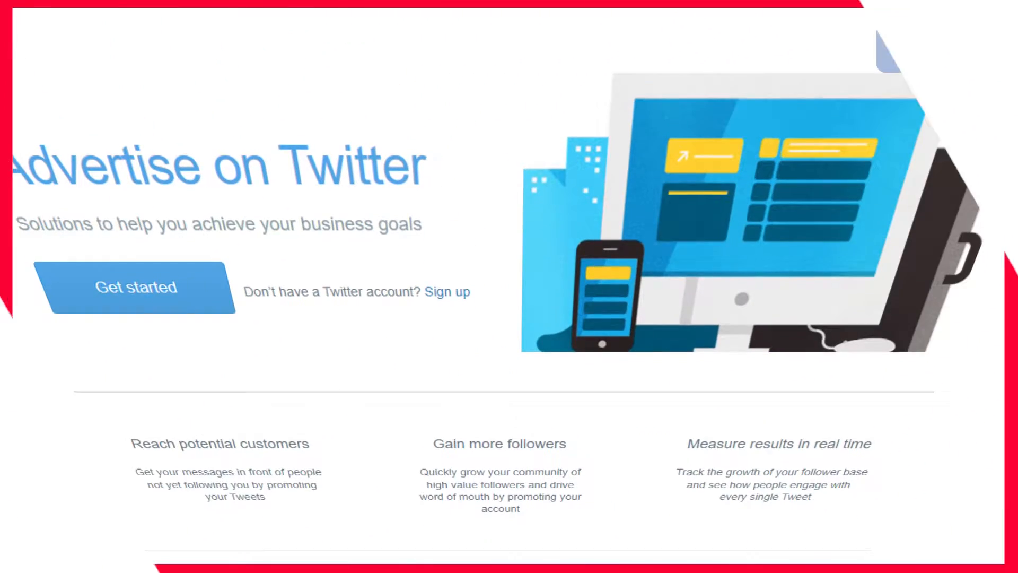
# - Scroll the Advertise page, return to the home feed, and open Twitter Ads from More
pyautogui.scroll(-3)
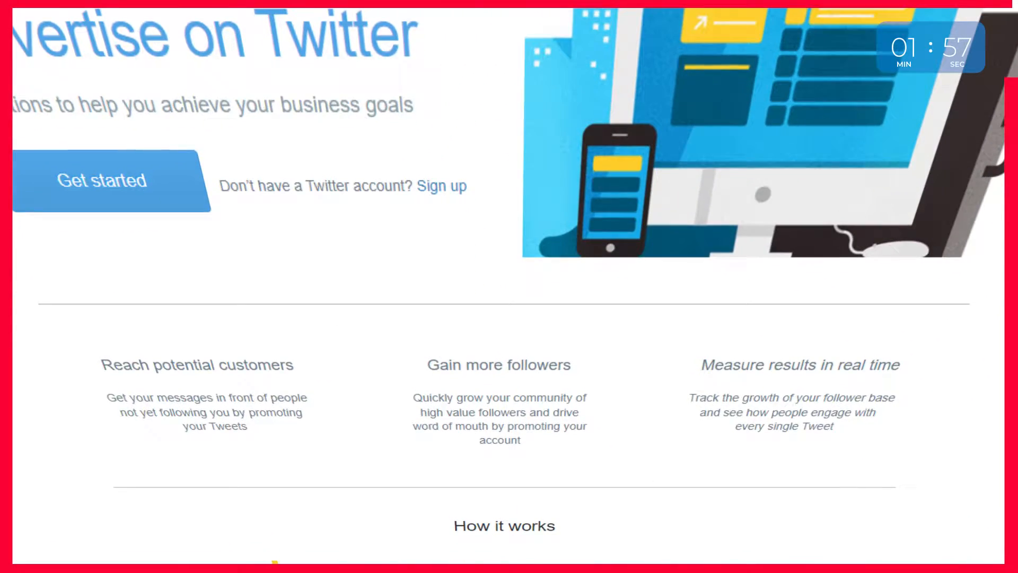
pyautogui.scroll(-3)
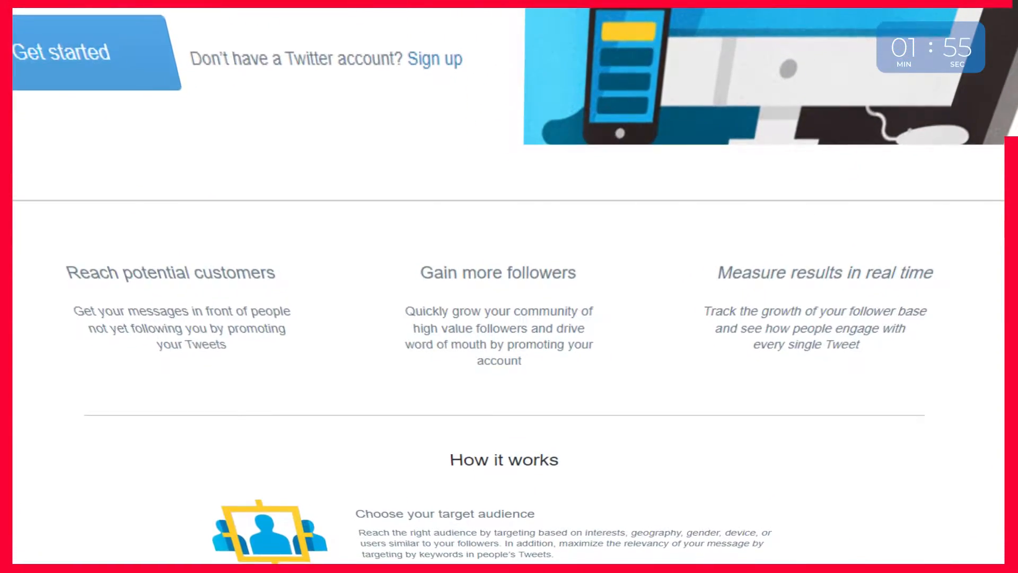
pyautogui.scroll(-3)
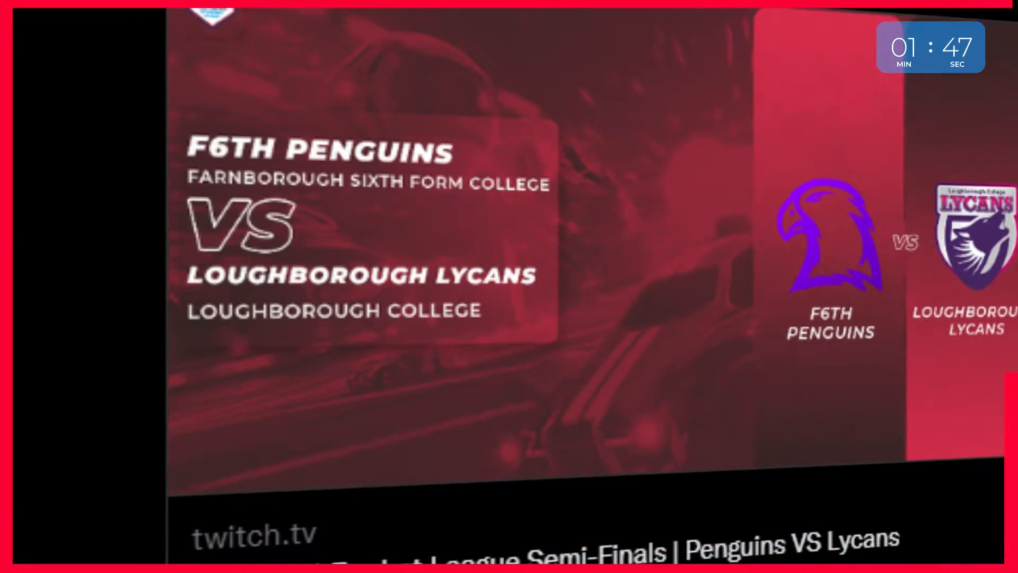
pyautogui.scroll(-3)
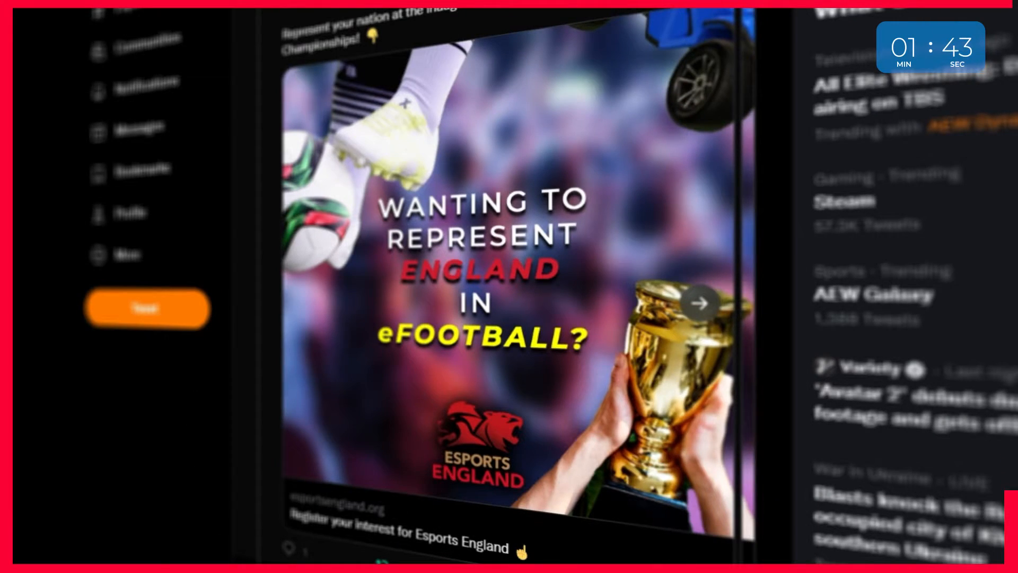
pyautogui.click(699, 302)
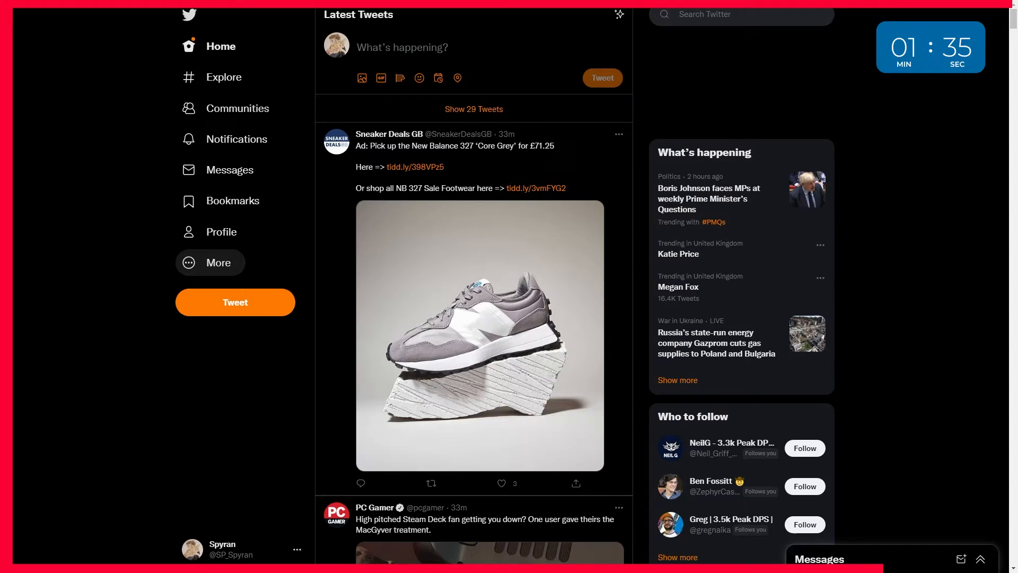
pyautogui.click(219, 263)
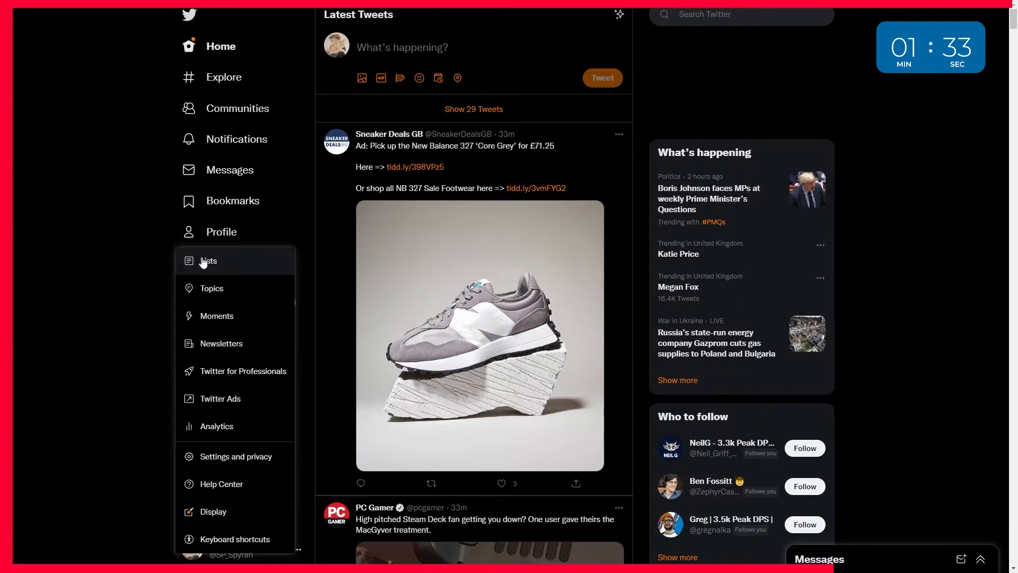
pyautogui.click(219, 399)
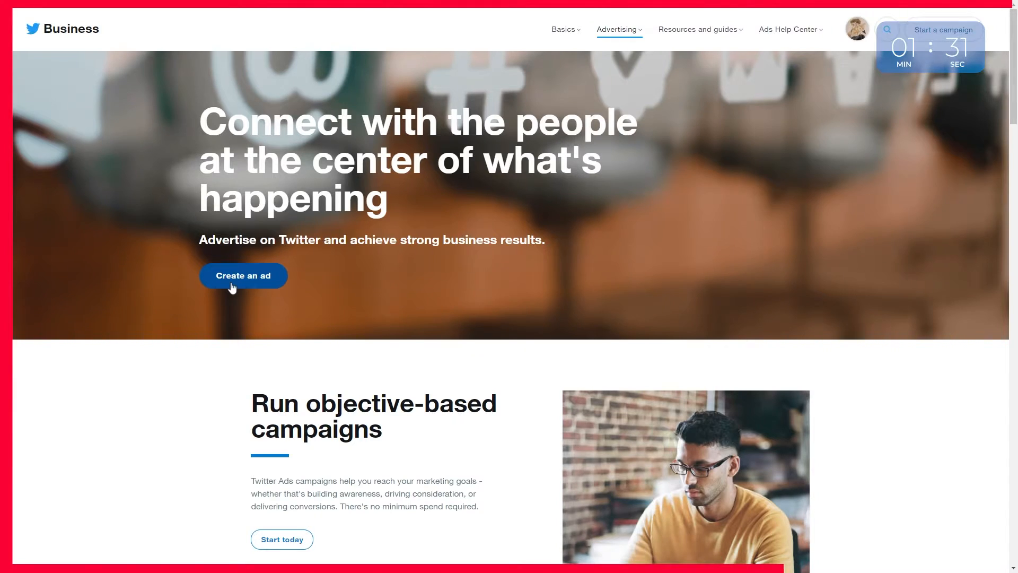
# - Create a new ad with the Followers objective and a £0.01 daily budget
pyautogui.click(242, 275)
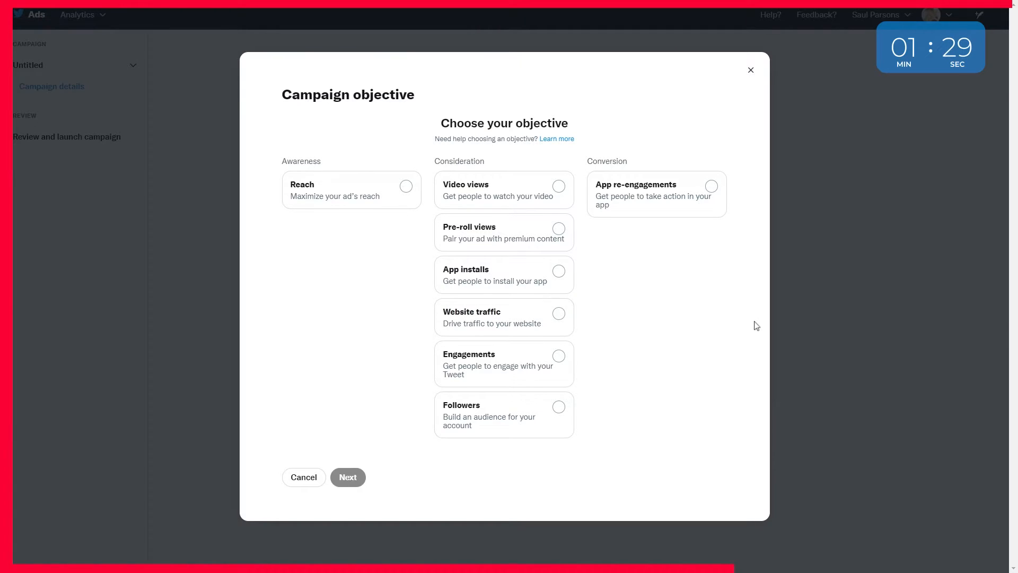
pyautogui.moveTo(546, 414)
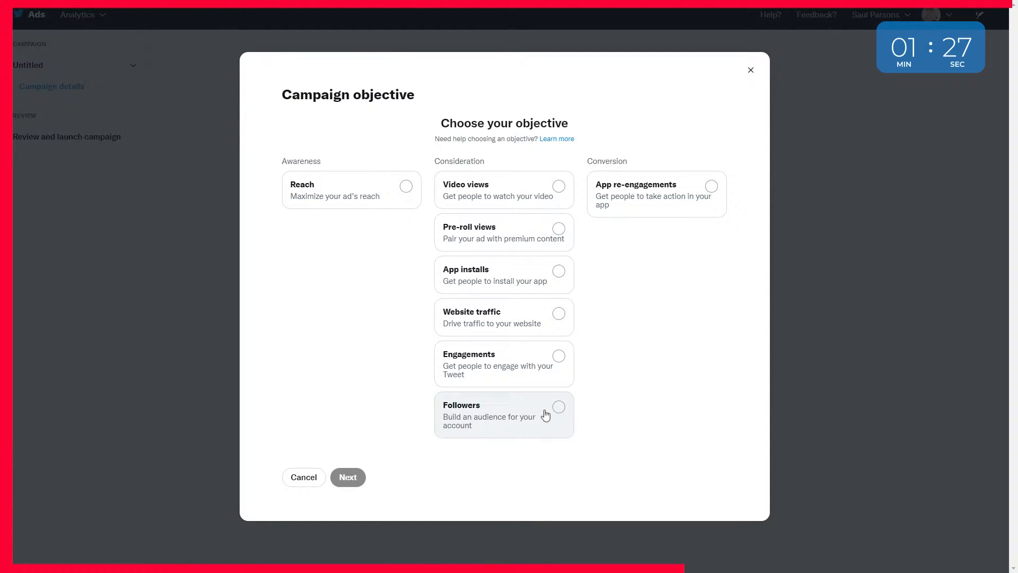
pyautogui.click(558, 407)
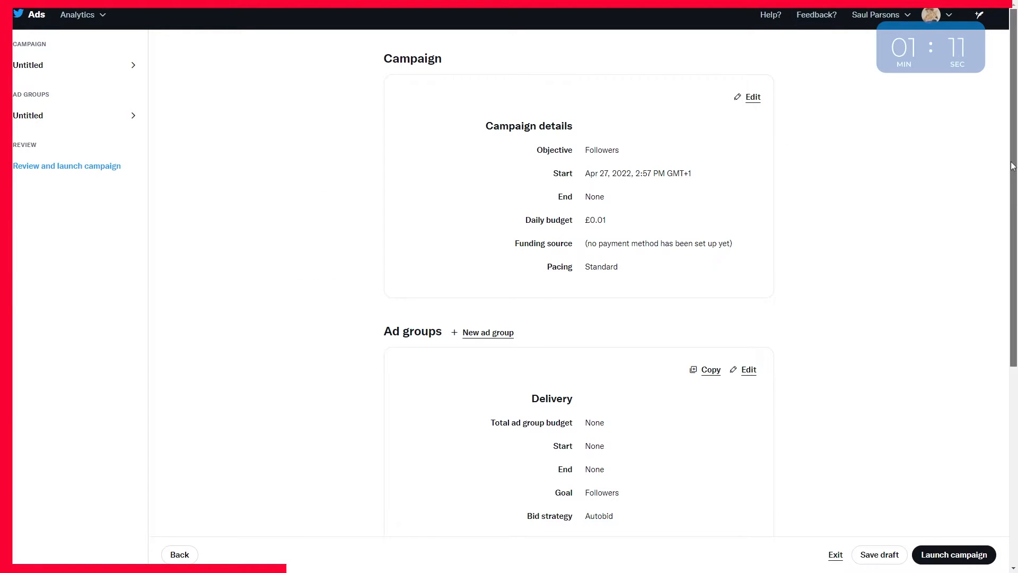
# - Launch the Followers campaign and begin adding a new credit card
pyautogui.scroll(-3)
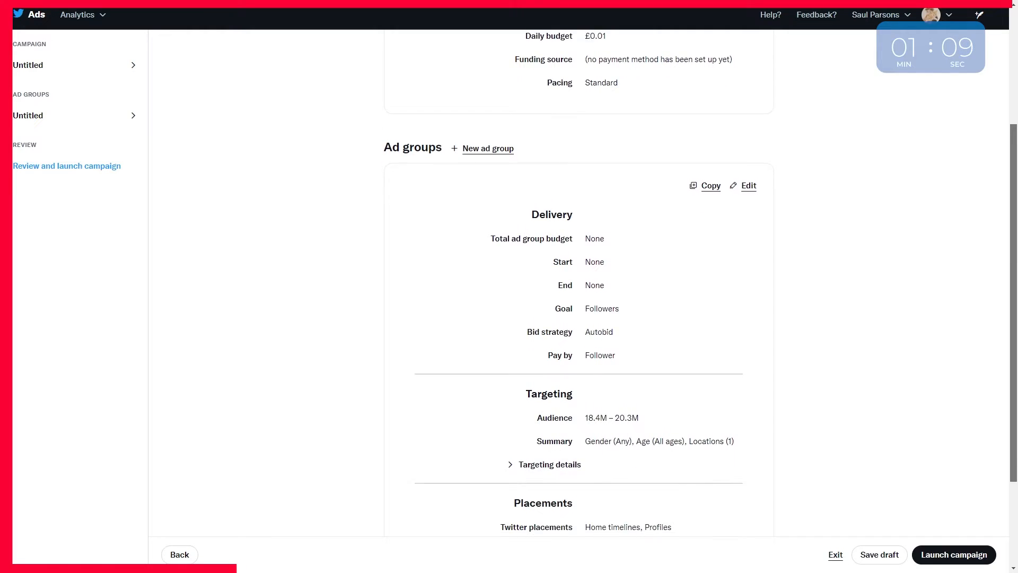
pyautogui.click(953, 553)
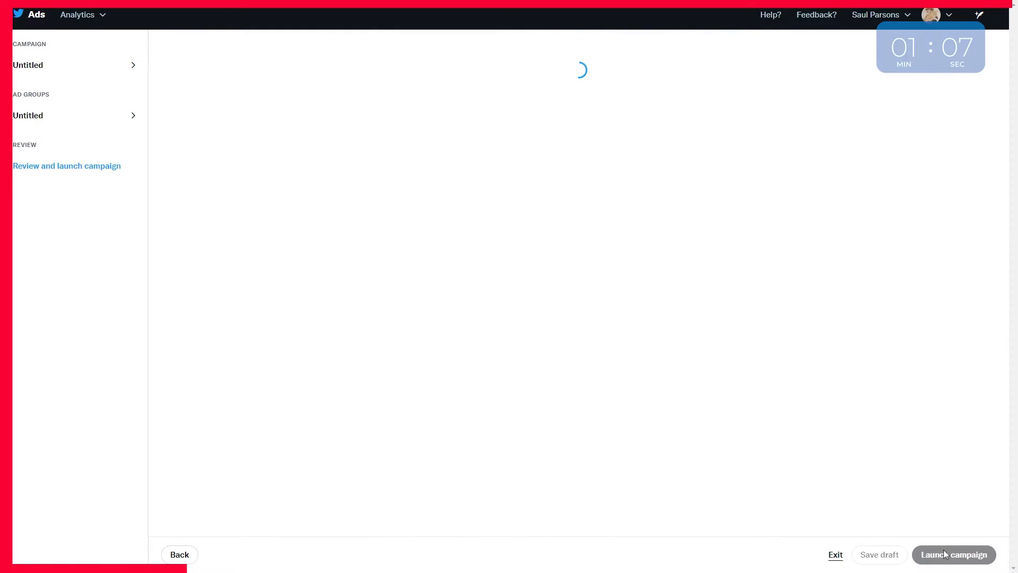
pyautogui.click(953, 555)
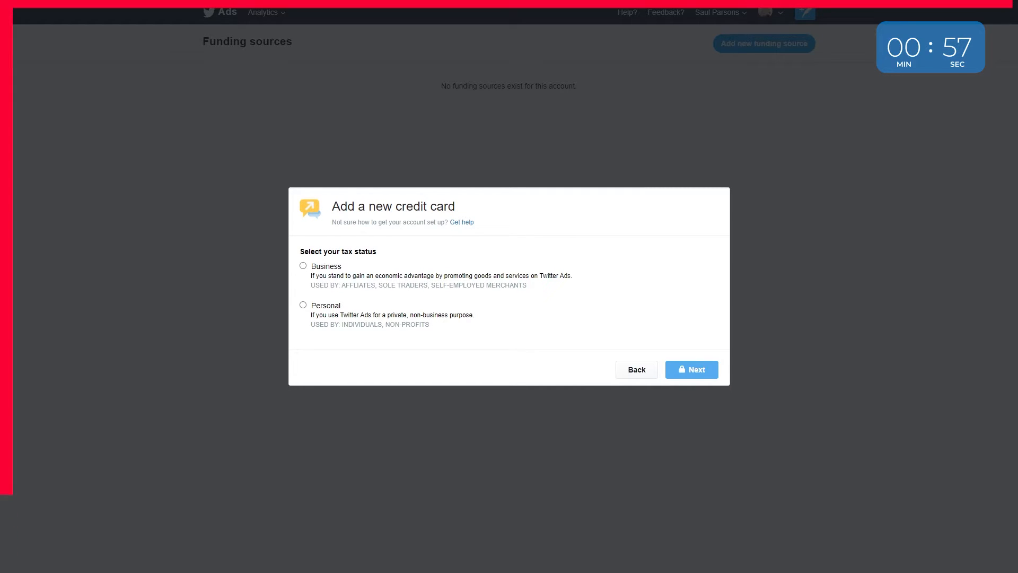
# - Set the card's tax status to Personal and continue to the address section
pyautogui.click(303, 305)
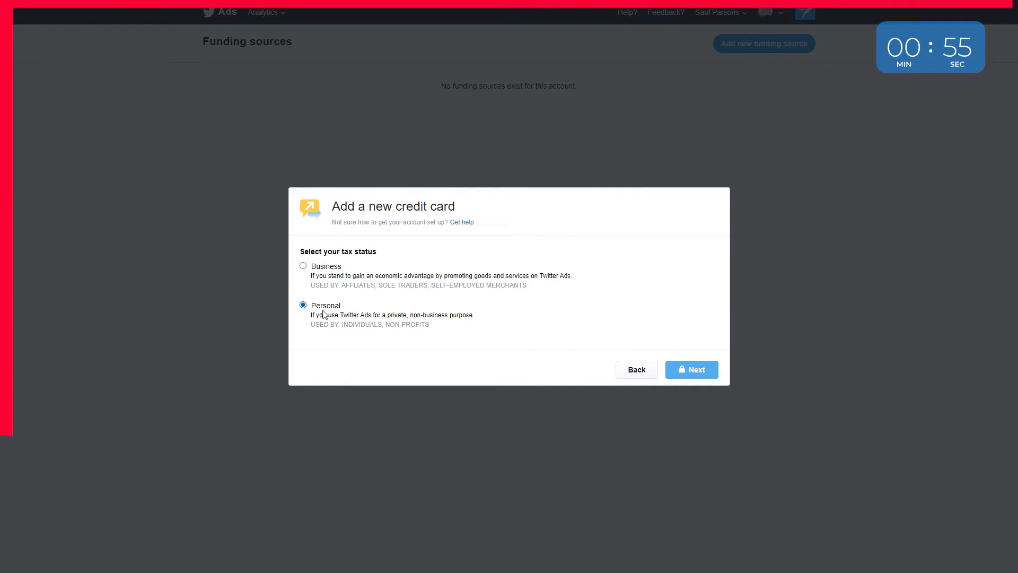
pyautogui.click(691, 369)
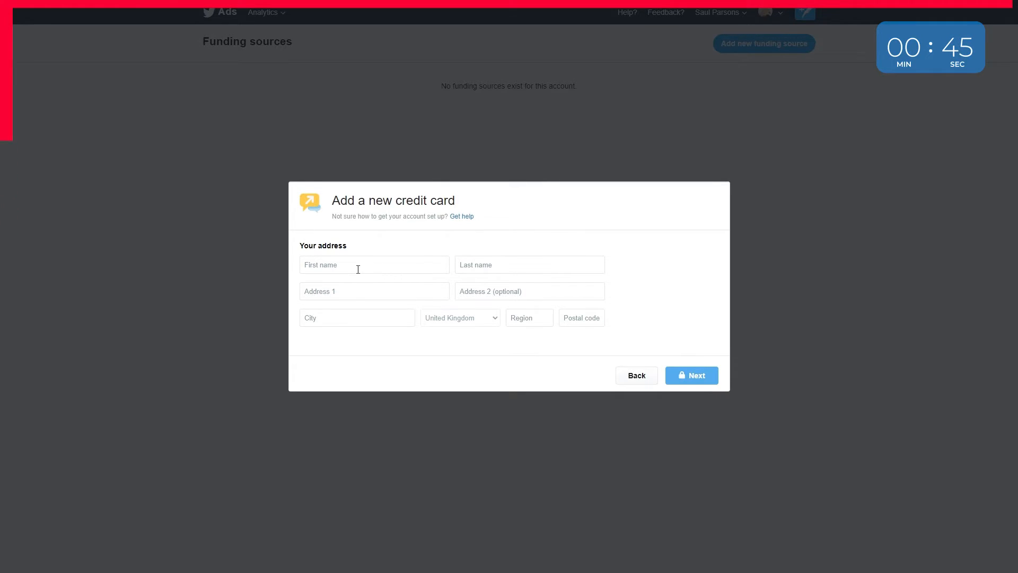
# - Complete the billing address and card details, go to campaigns, and dismiss Business Settings
pyautogui.click(691, 375)
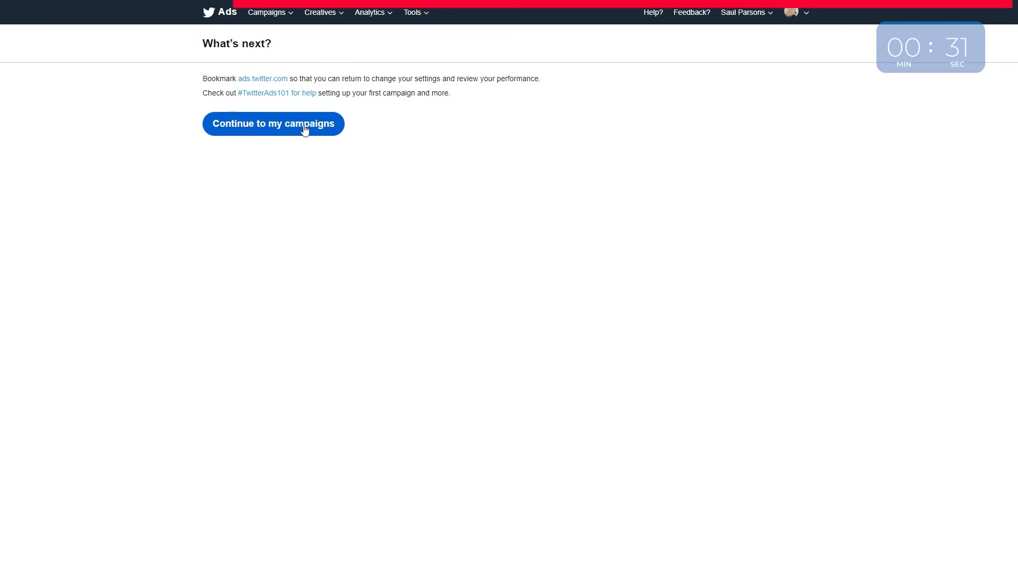
pyautogui.click(272, 124)
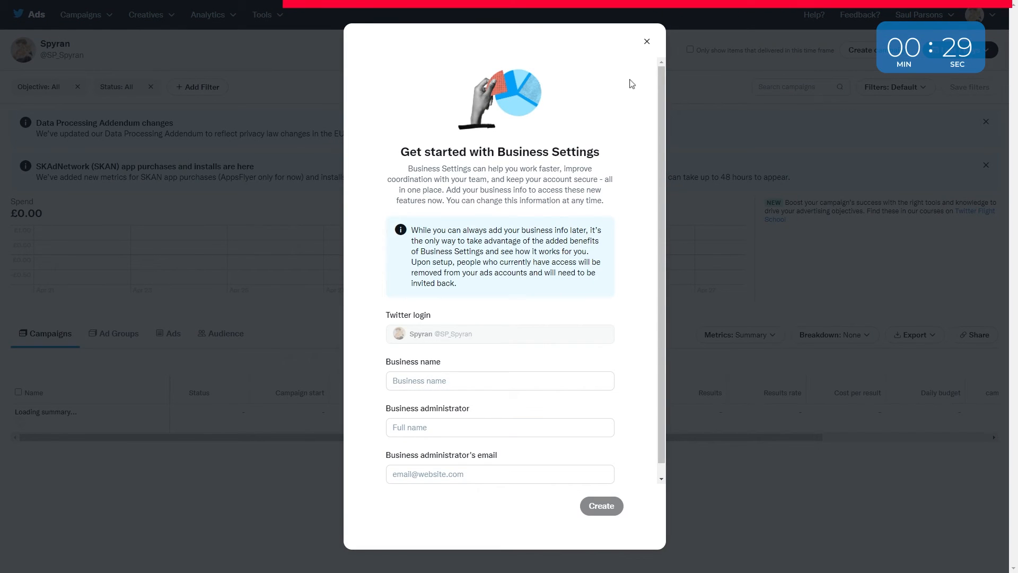
pyautogui.click(645, 41)
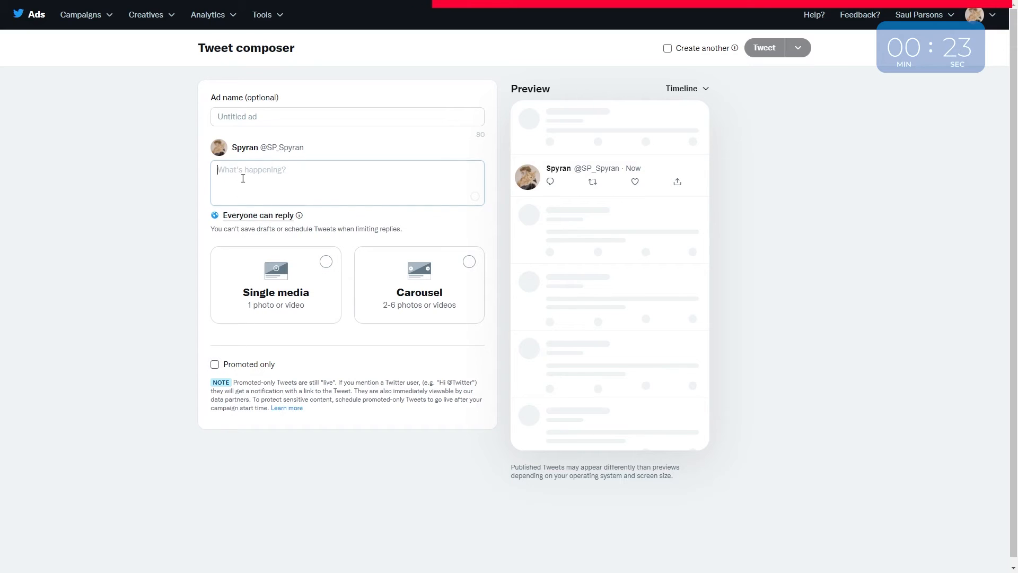
# - Type 'This twee' into the Tweet composer's What's happening box
pyautogui.write('This twee')
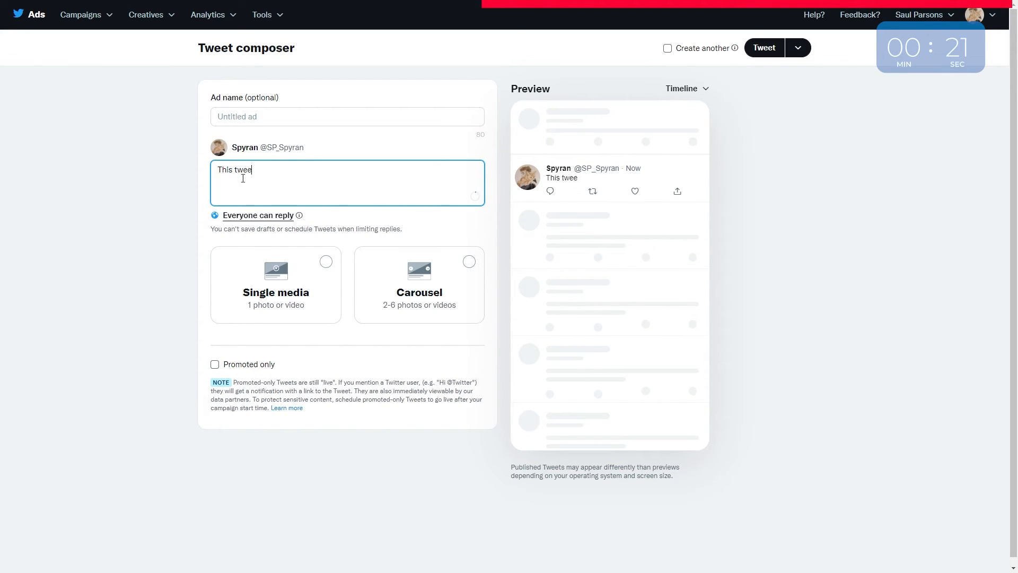